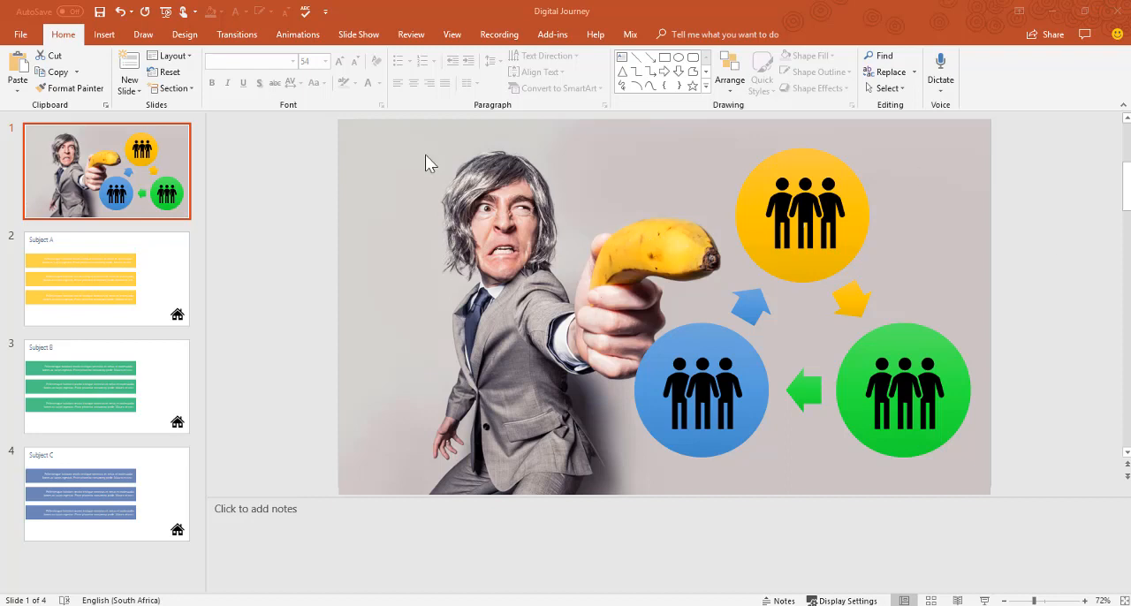
pyautogui.moveTo(1103, 436)
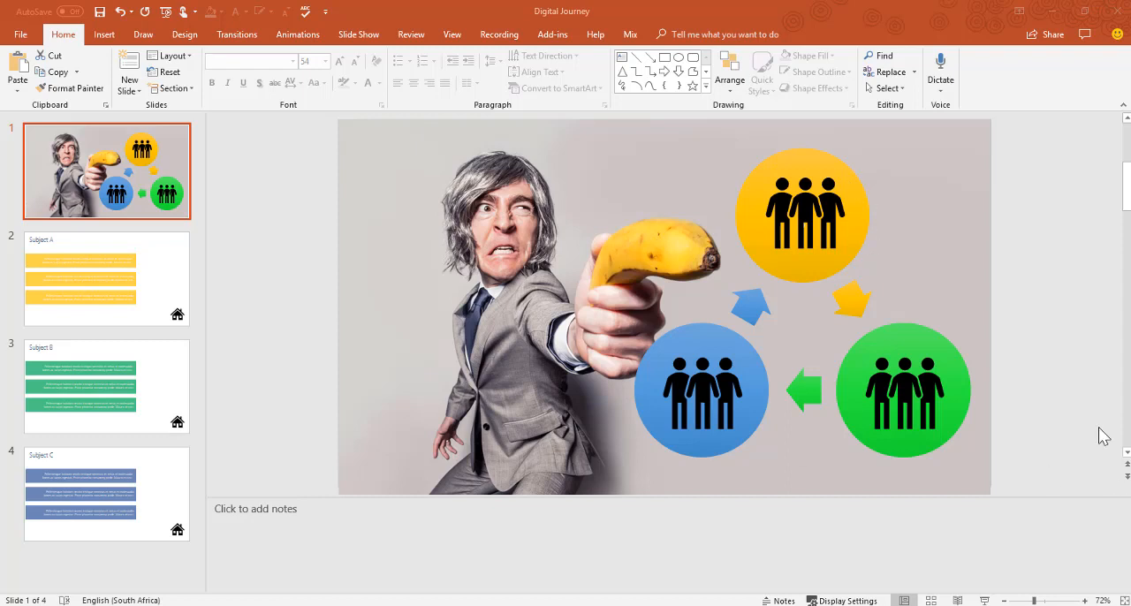
pyautogui.moveTo(907, 204)
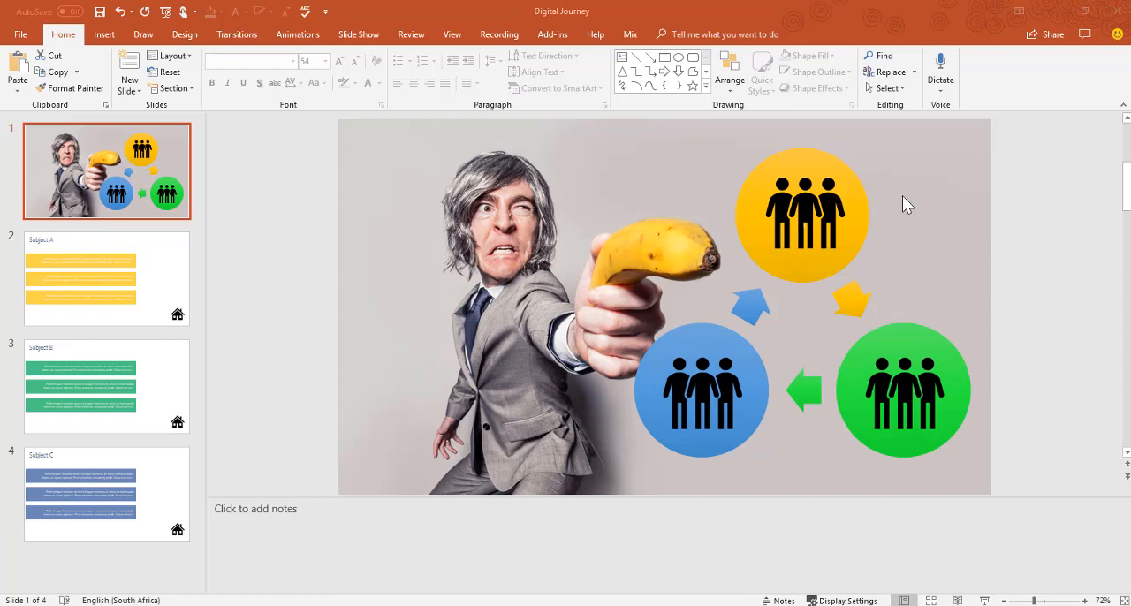
pyautogui.moveTo(672, 393)
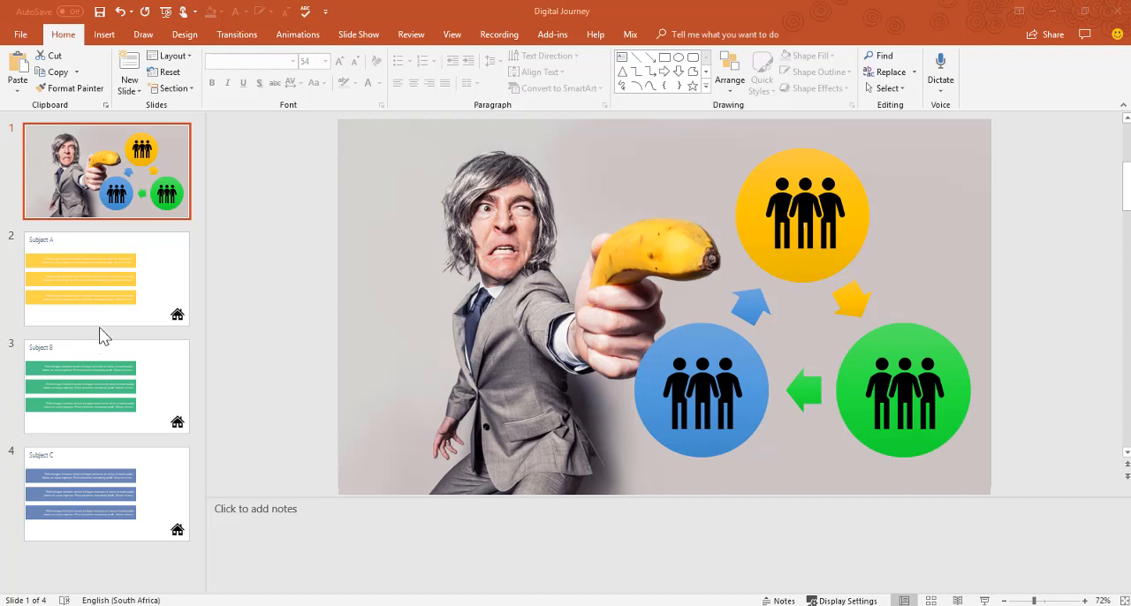
# Step: Check the yellow people icon's link to Slide 2 and link the green icon to Slide 3
pyautogui.click(106, 278)
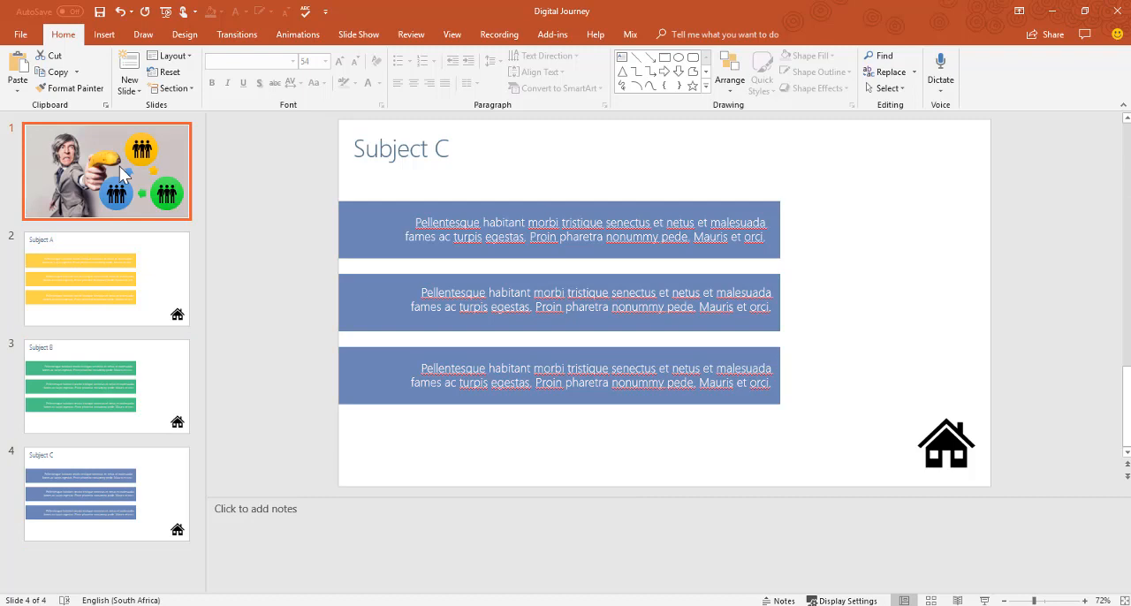
pyautogui.click(106, 171)
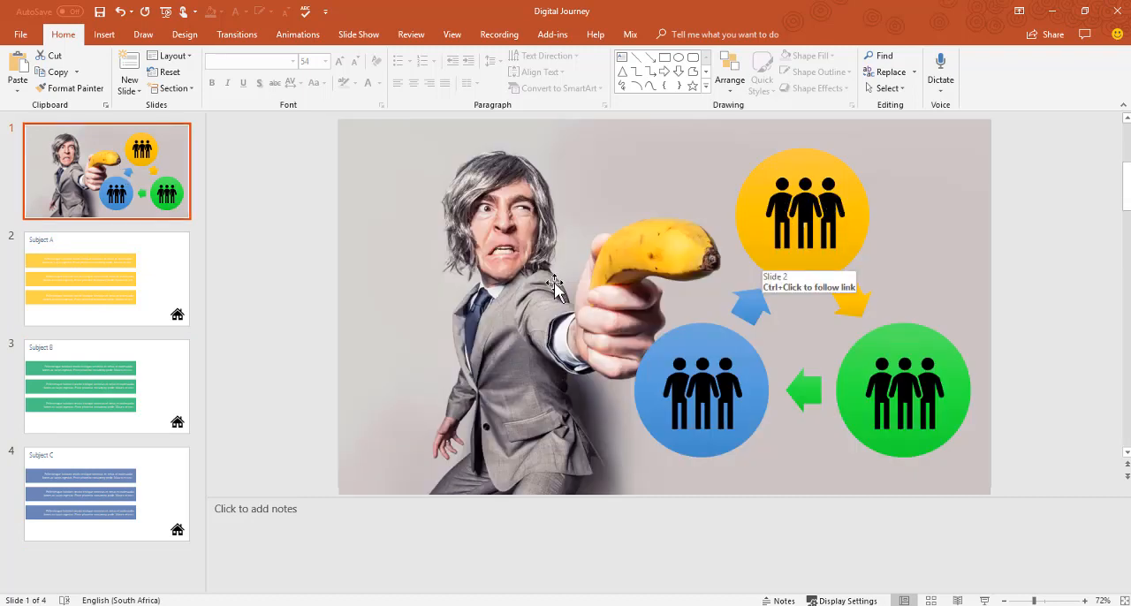
pyautogui.moveTo(105, 497)
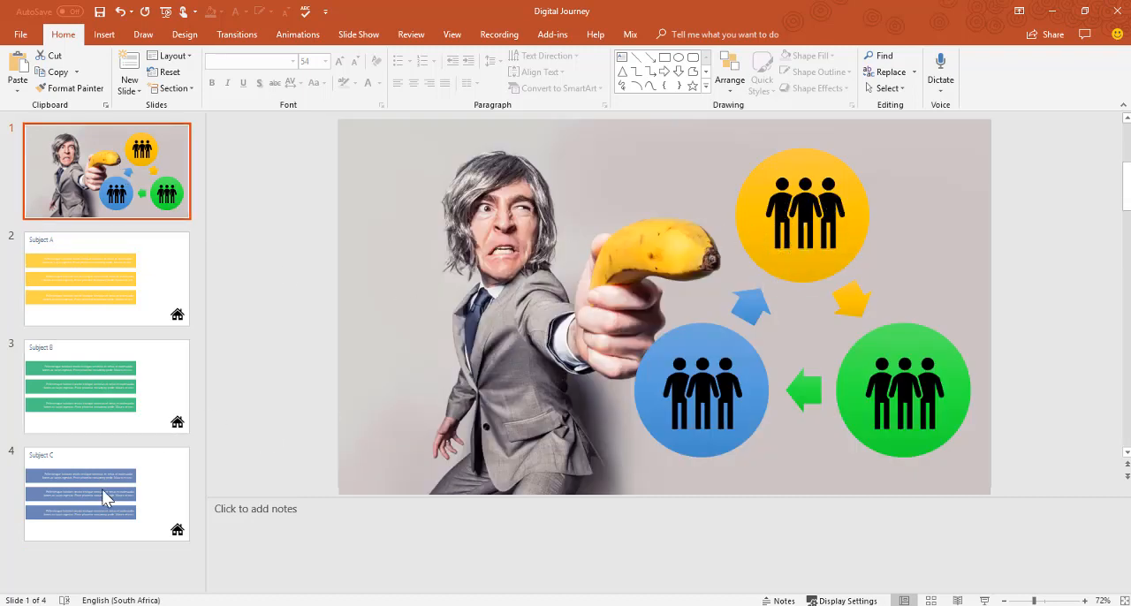
pyautogui.moveTo(864, 415)
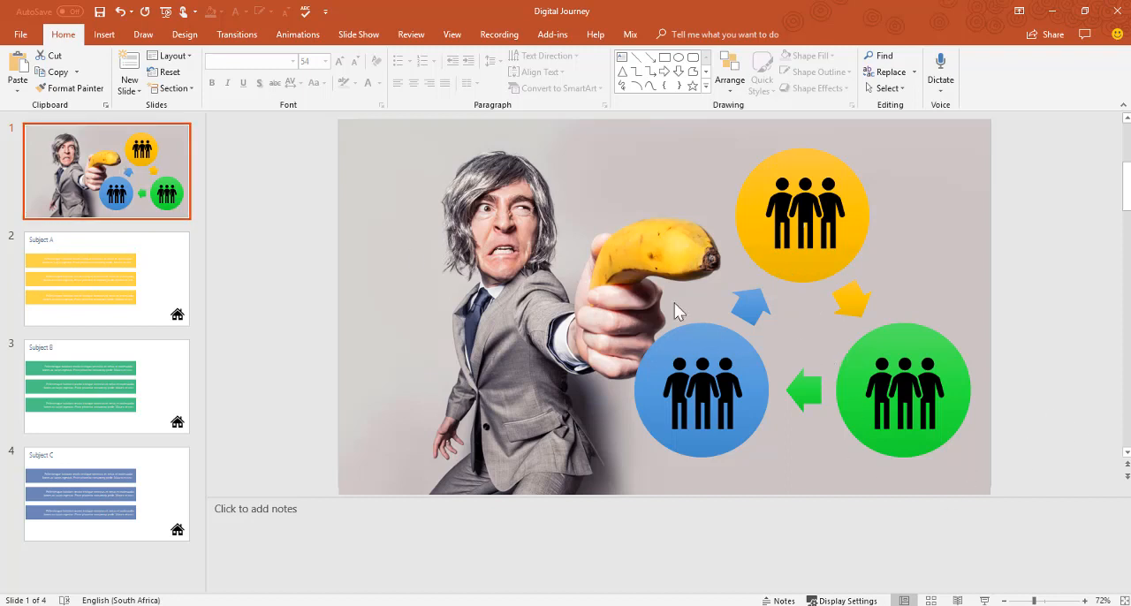
pyautogui.click(804, 212)
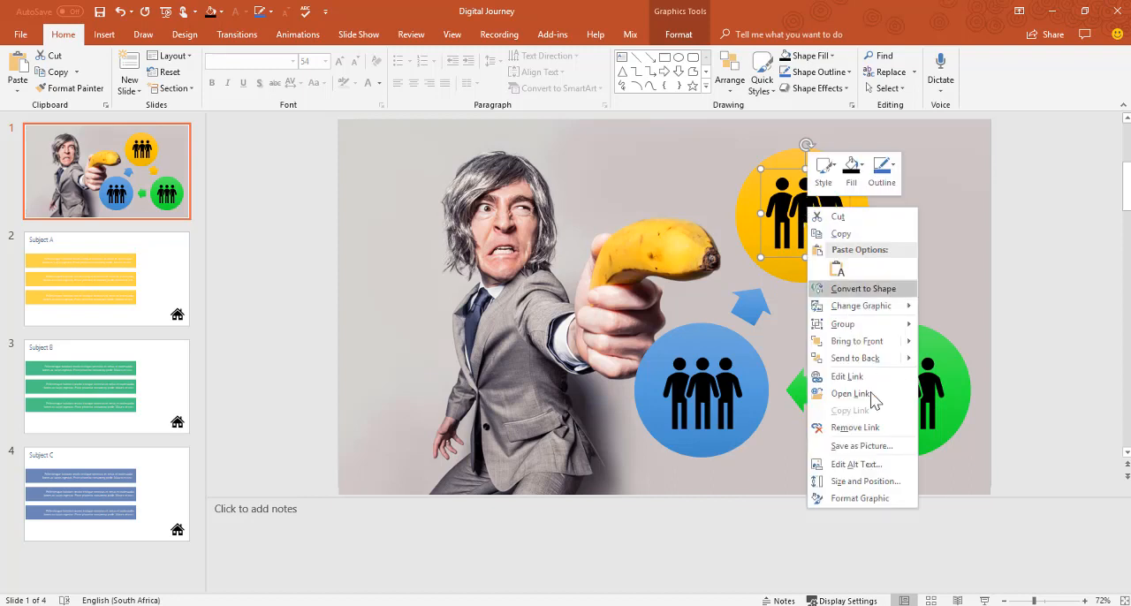
pyautogui.click(846, 377)
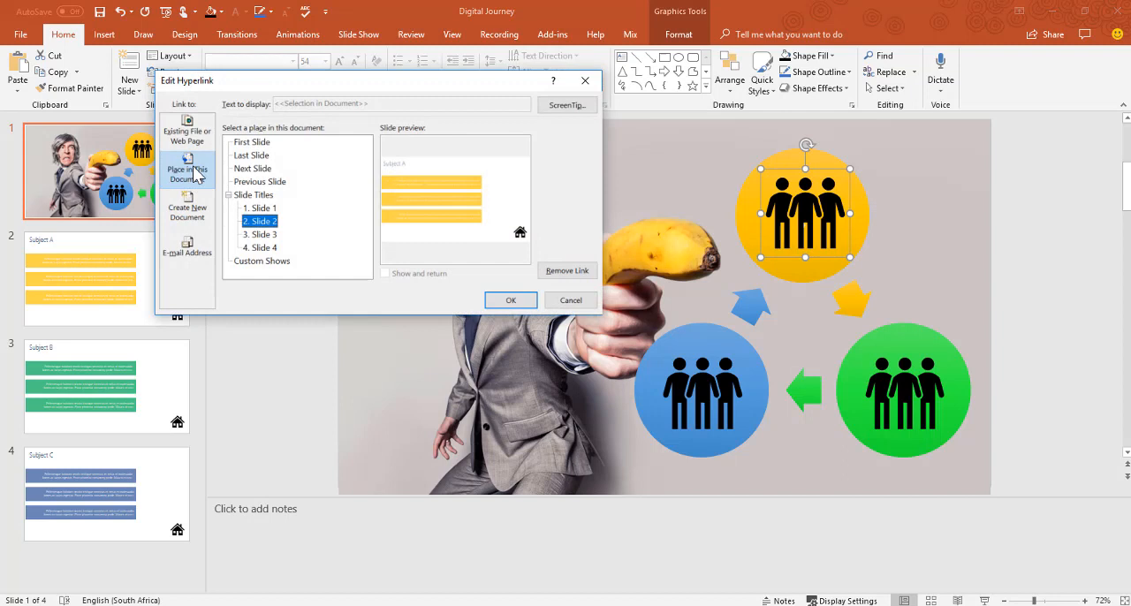
pyautogui.moveTo(765, 287)
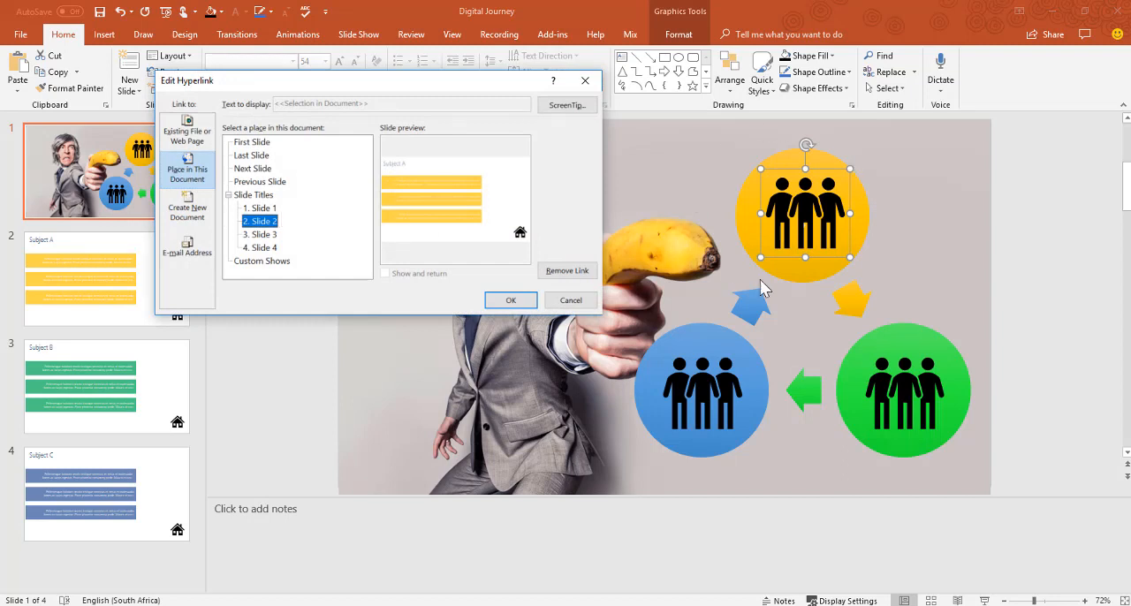
pyautogui.moveTo(343, 257)
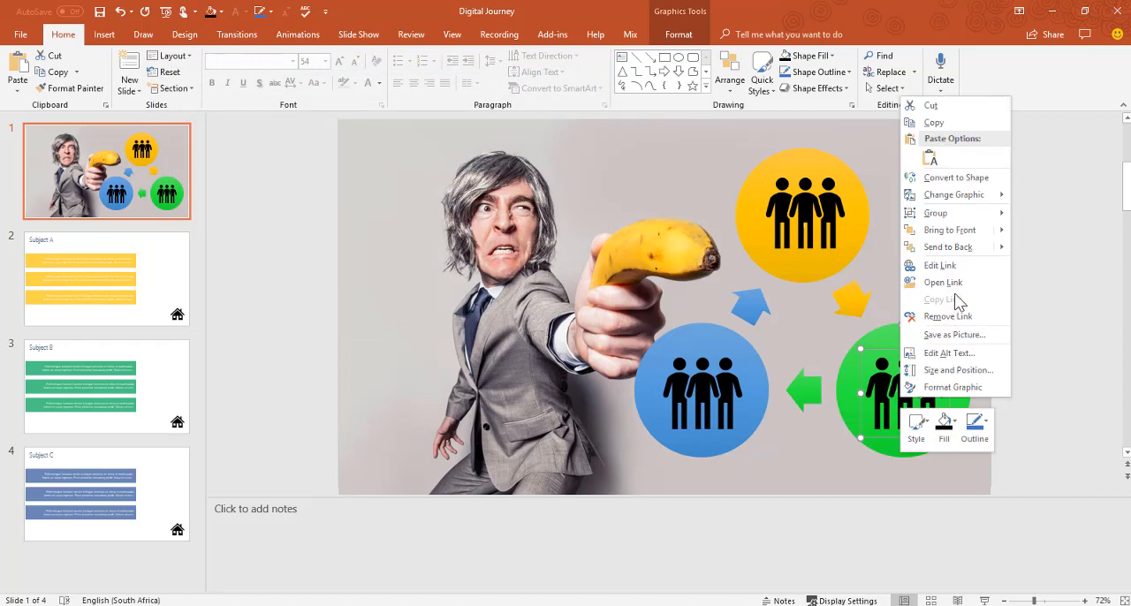
pyautogui.click(939, 265)
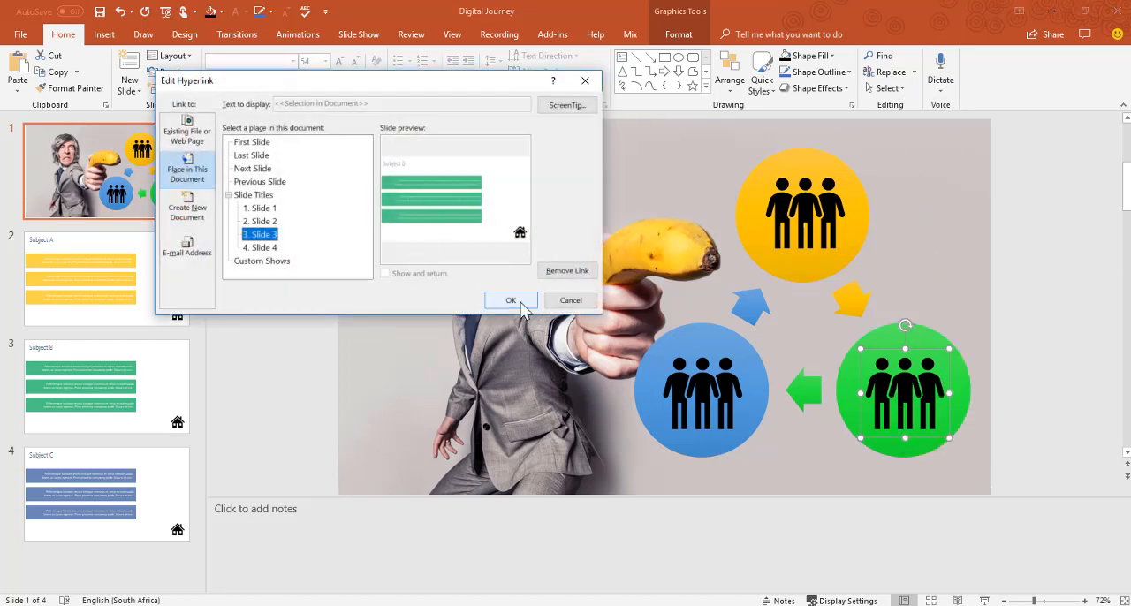
pyautogui.click(510, 299)
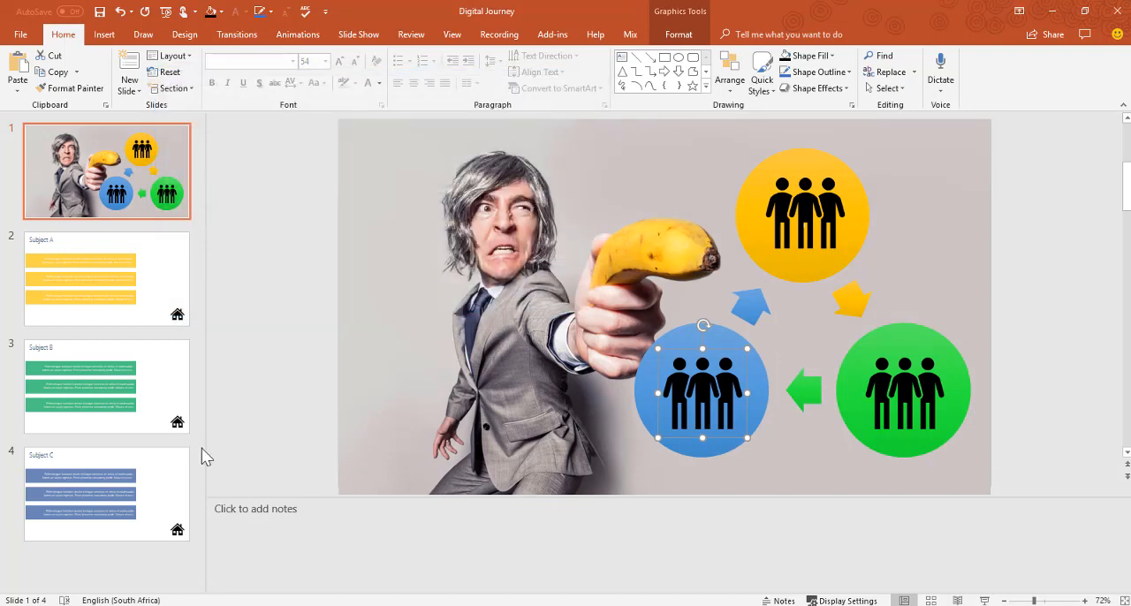
# Step: On the Subject A slide, link the home icon back to Slide 1
pyautogui.click(106, 278)
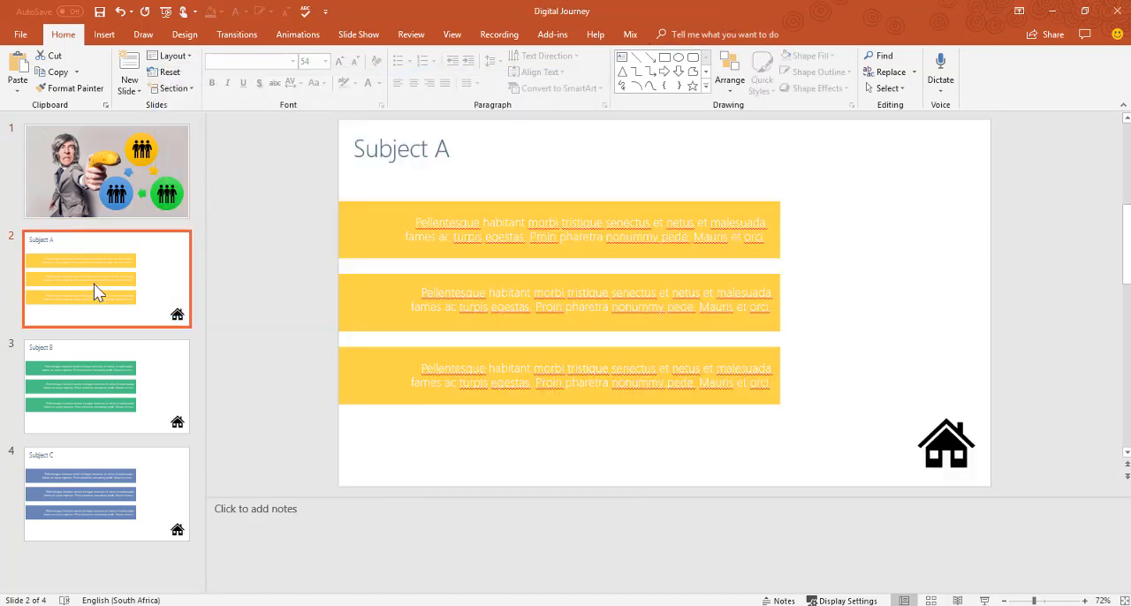
pyautogui.rightClick(945, 444)
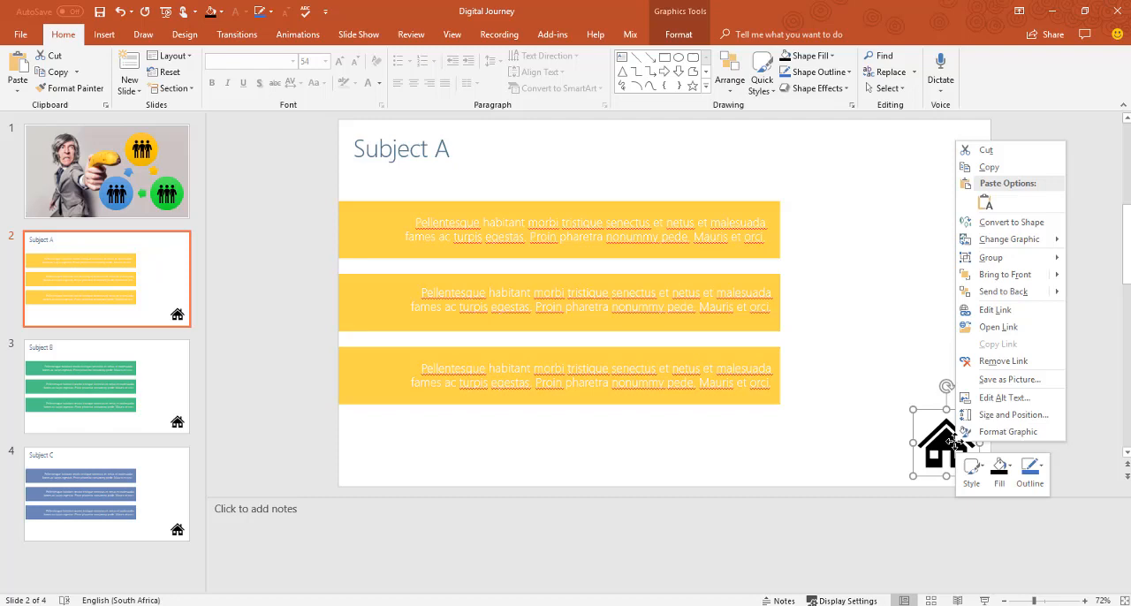
pyautogui.moveTo(1003, 360)
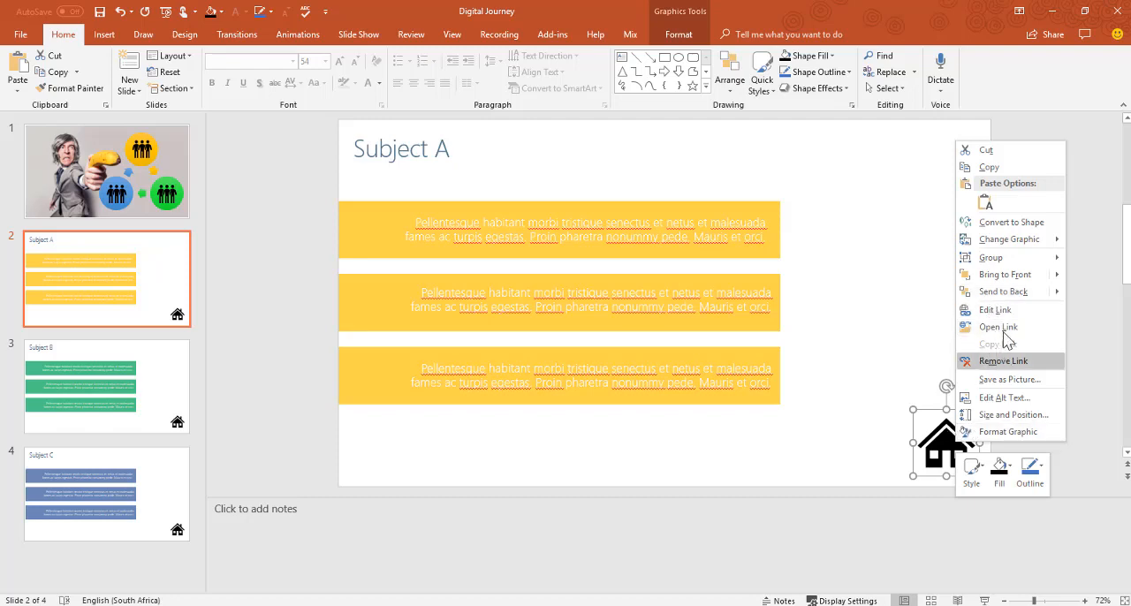
pyautogui.click(995, 309)
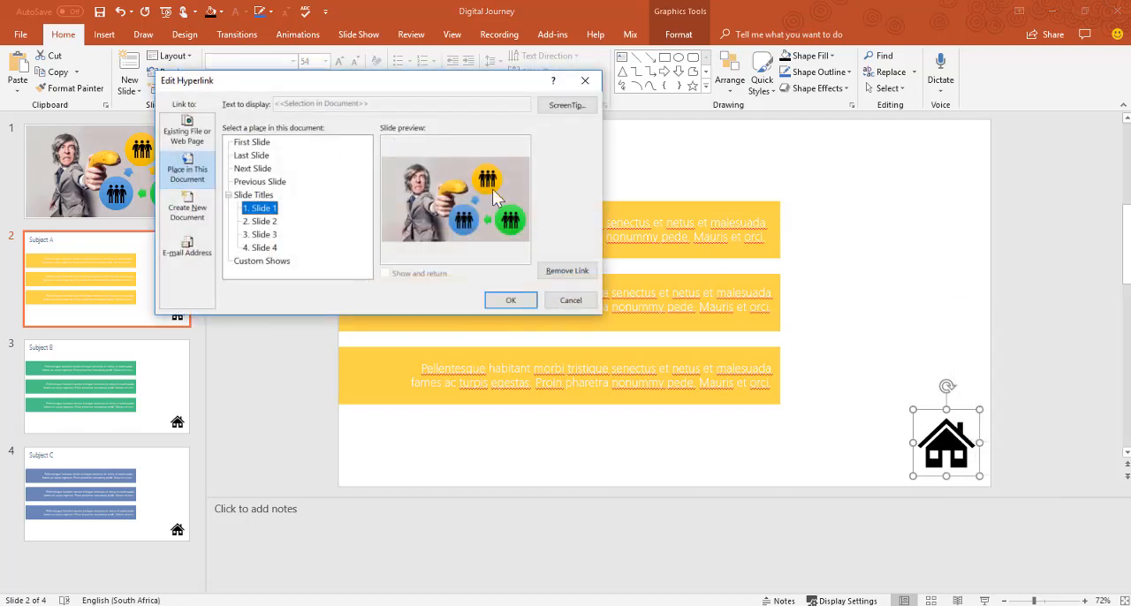
pyautogui.click(510, 299)
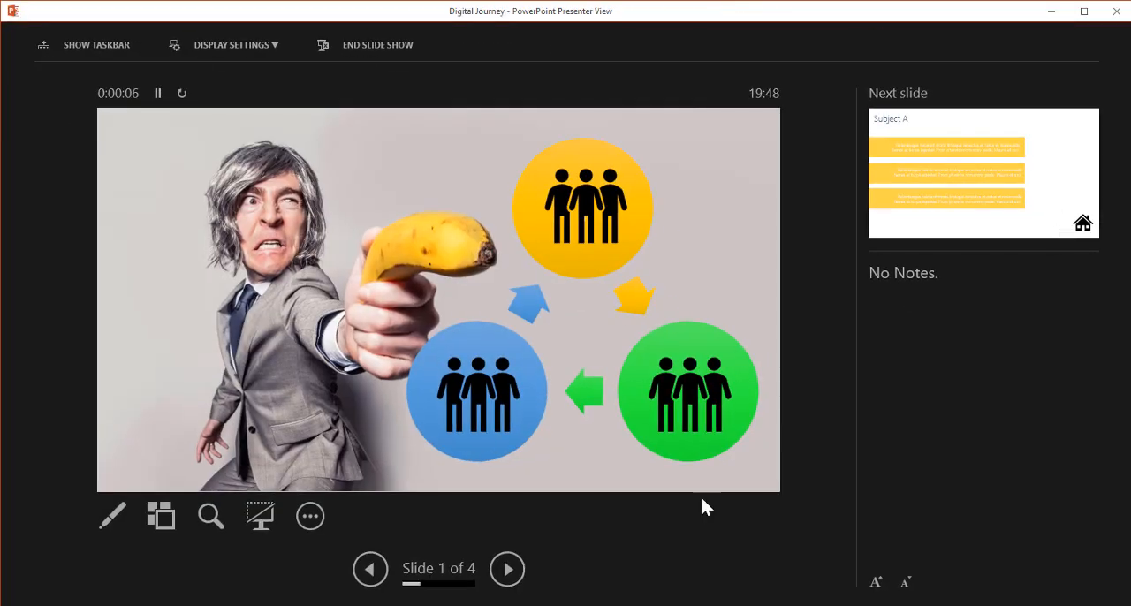
pyautogui.moveTo(418, 457)
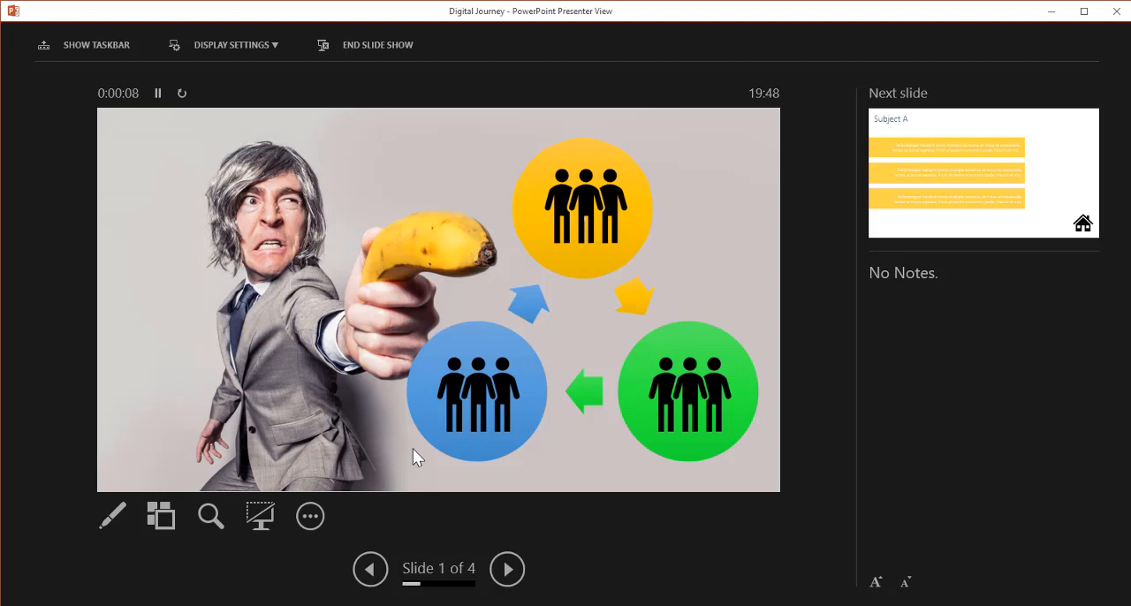
pyautogui.moveTo(333, 201)
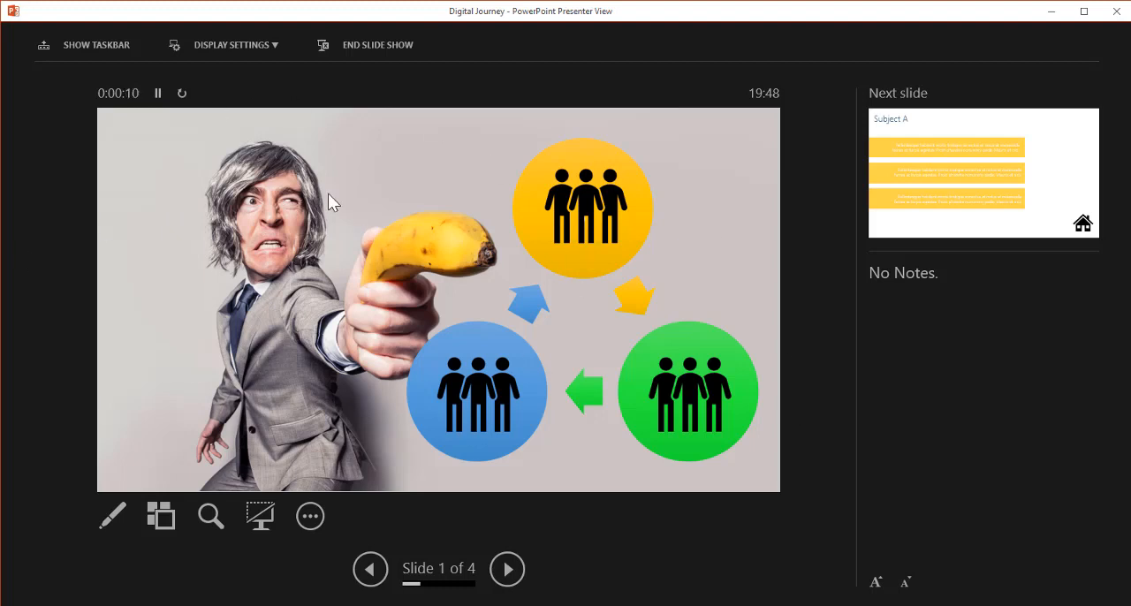
pyautogui.moveTo(749, 187)
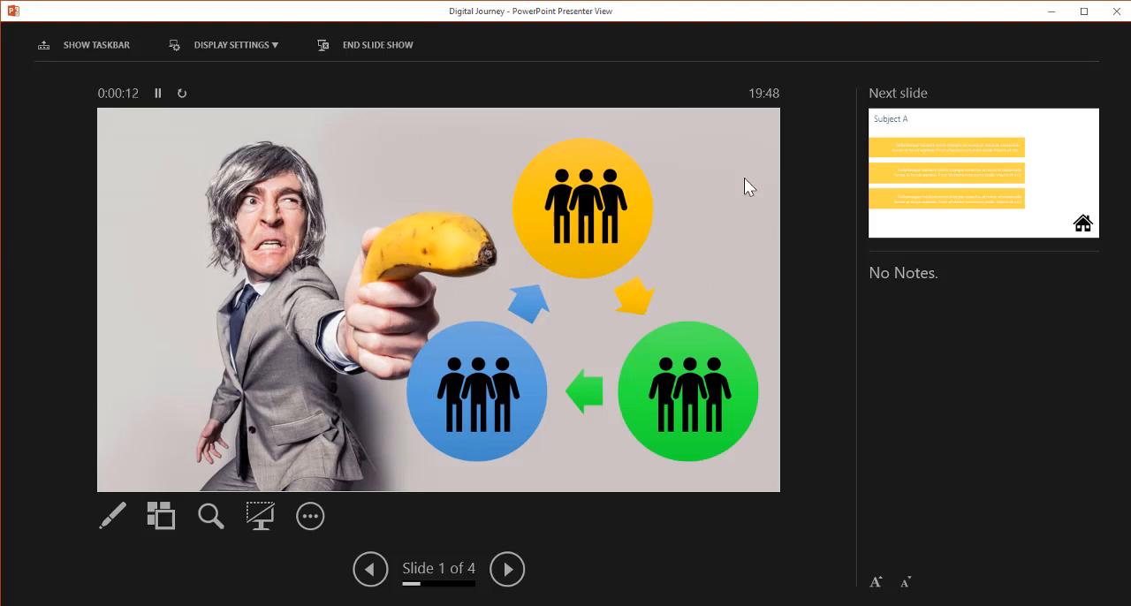
pyautogui.moveTo(490, 459)
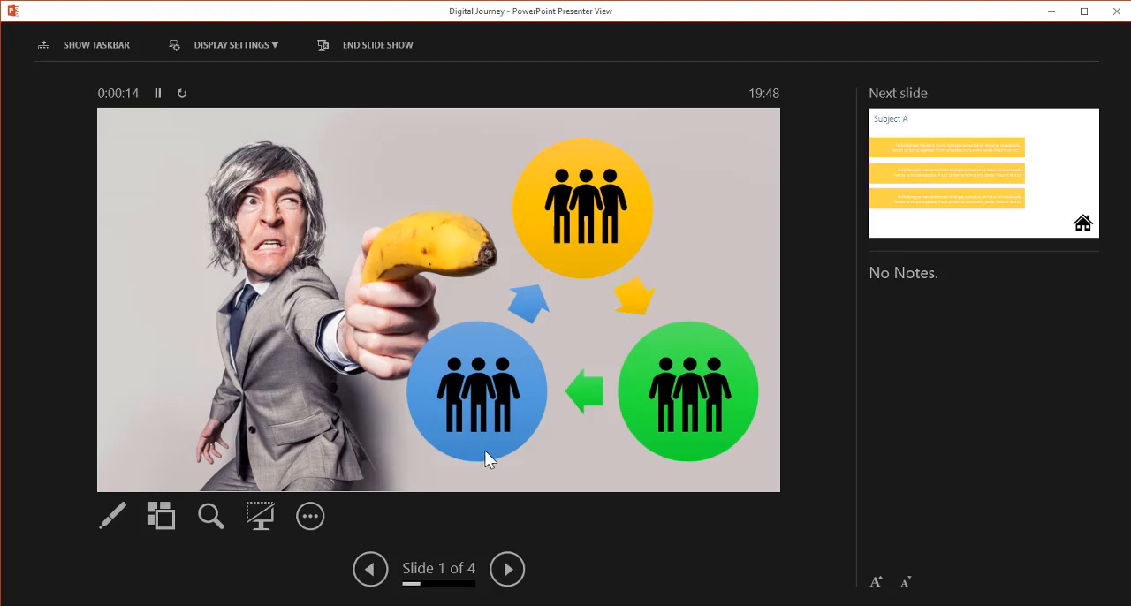
pyautogui.moveTo(548, 125)
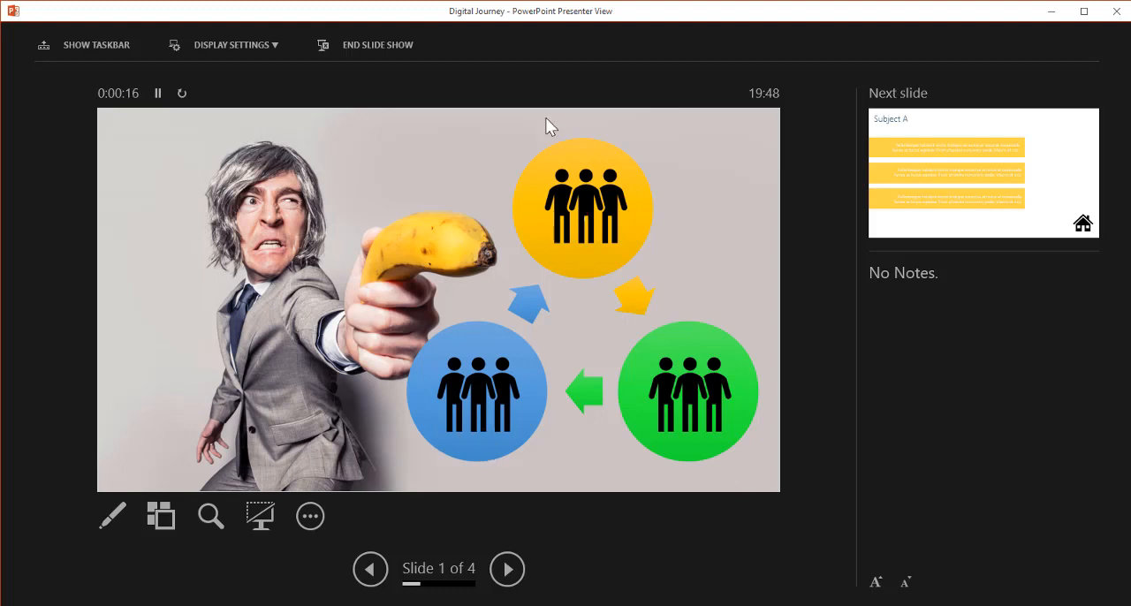
pyautogui.moveTo(611, 181)
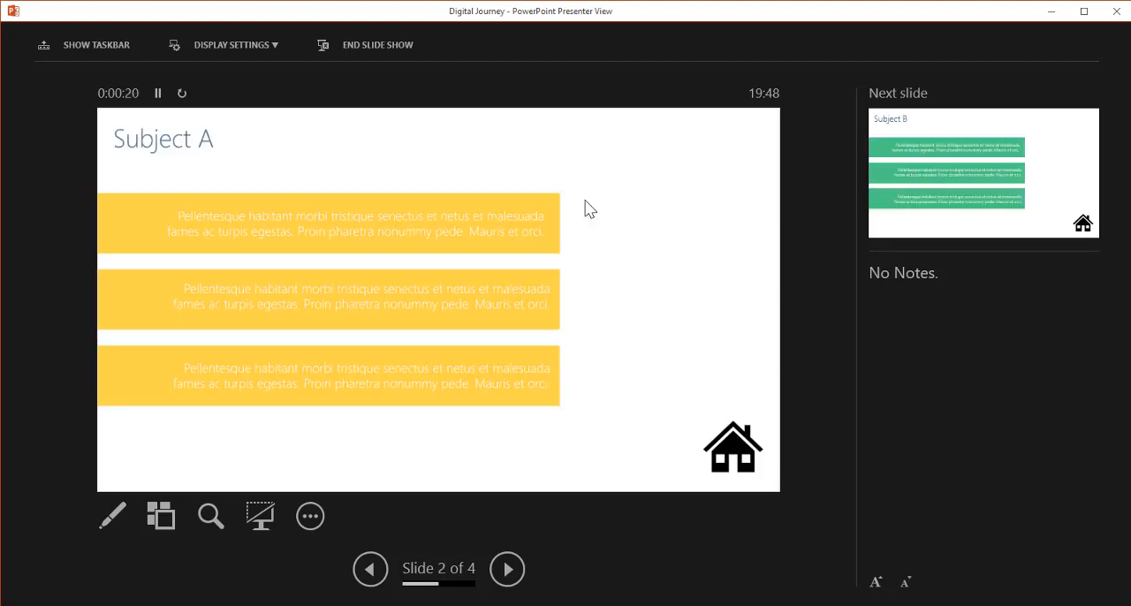
pyautogui.moveTo(473, 312)
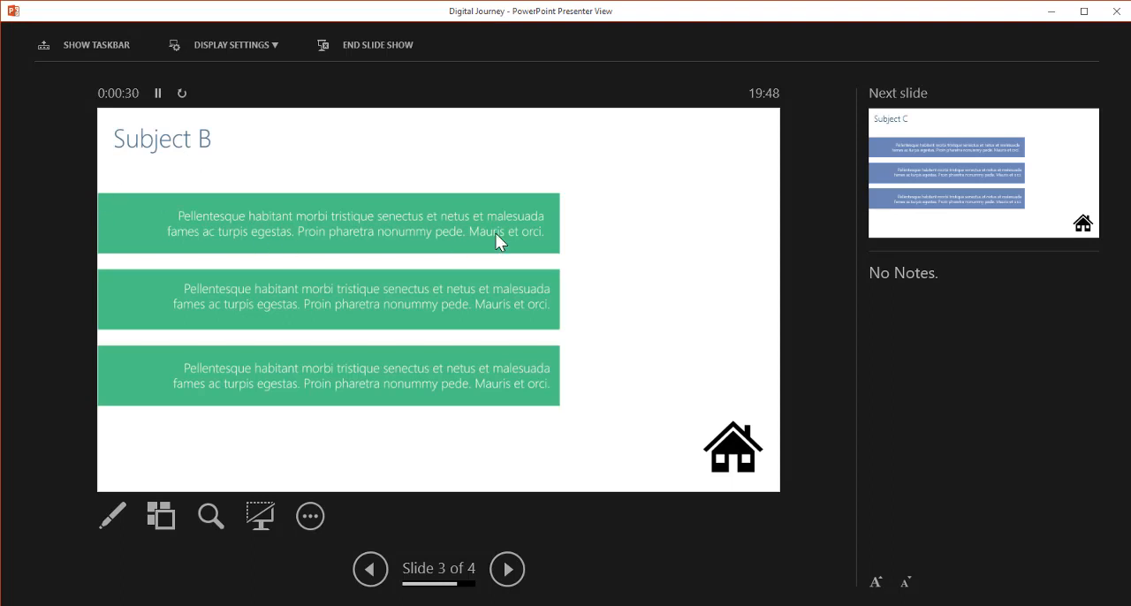
# Step: Advance the slideshow to Subject C, slide 4 of 4, and end it
pyautogui.click(733, 448)
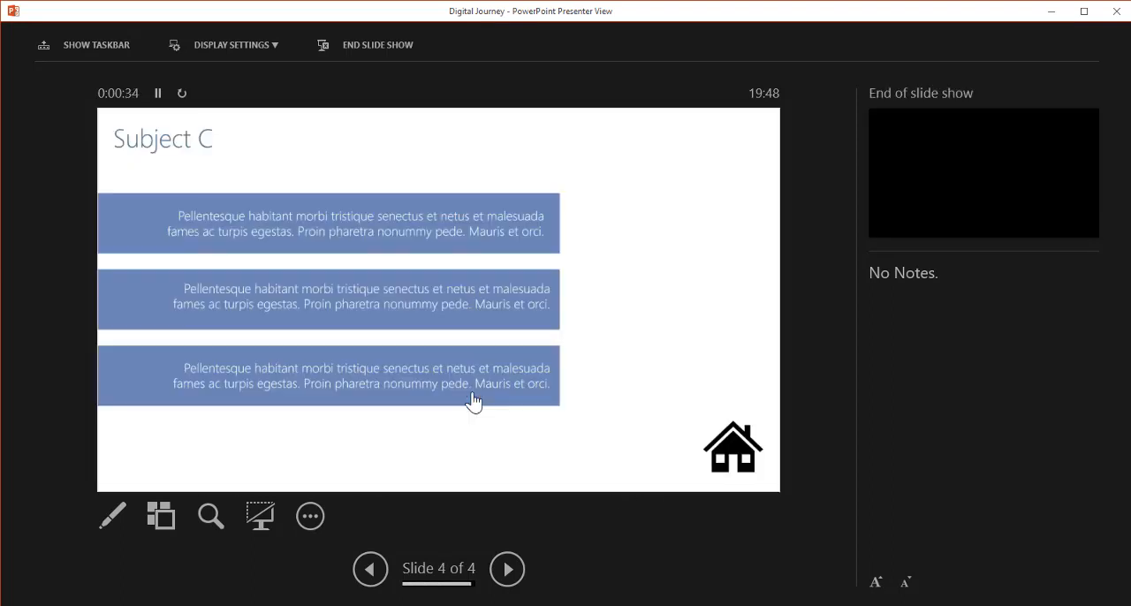
pyautogui.moveTo(387, 393)
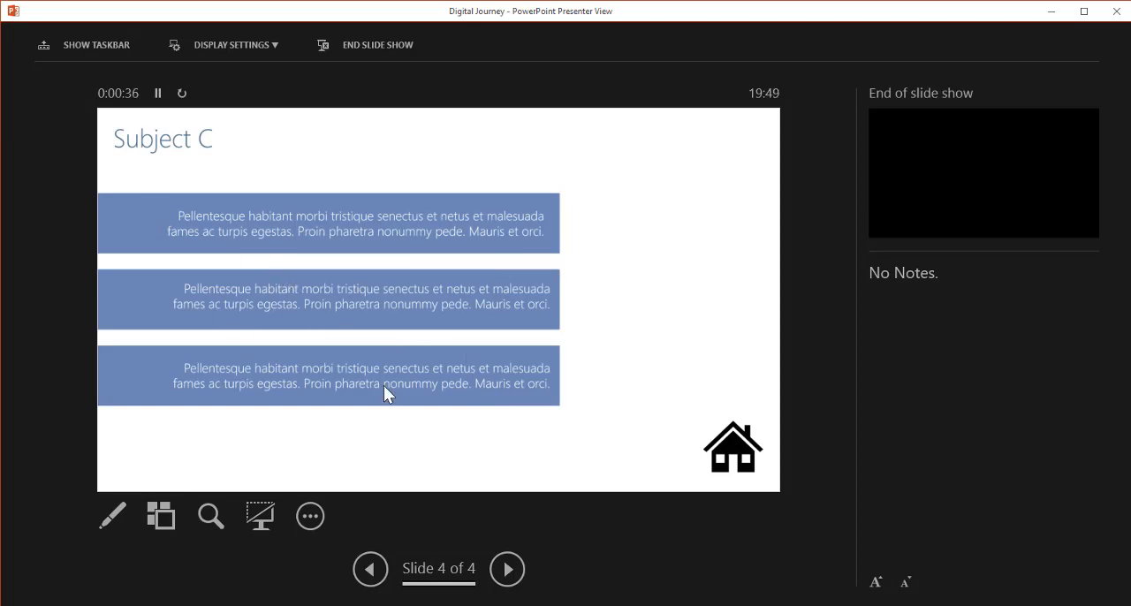
pyautogui.click(733, 447)
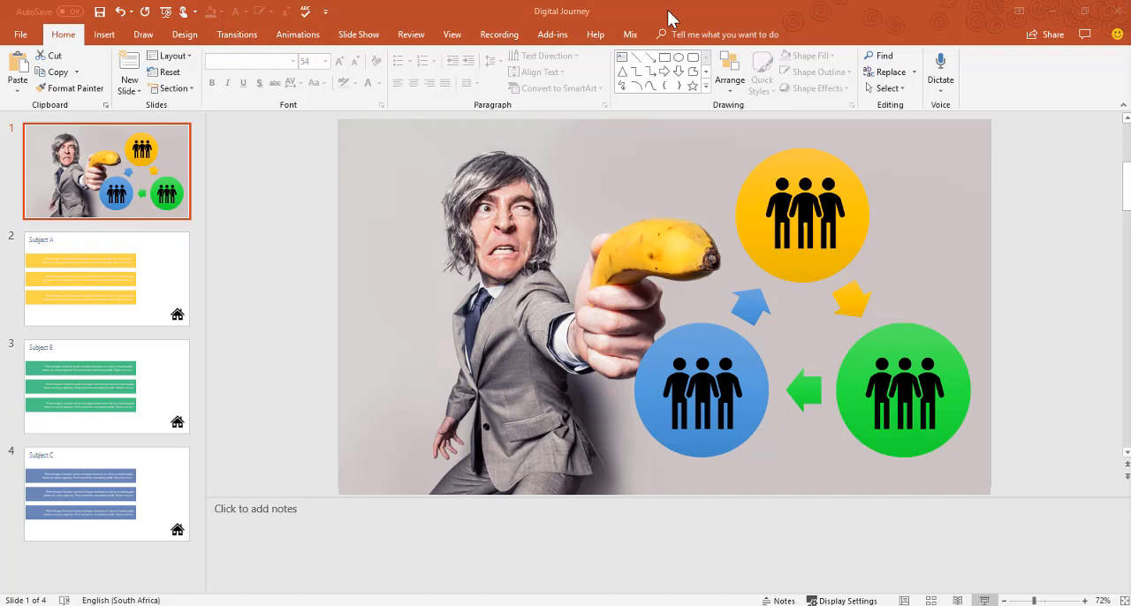
pyautogui.moveTo(105, 33)
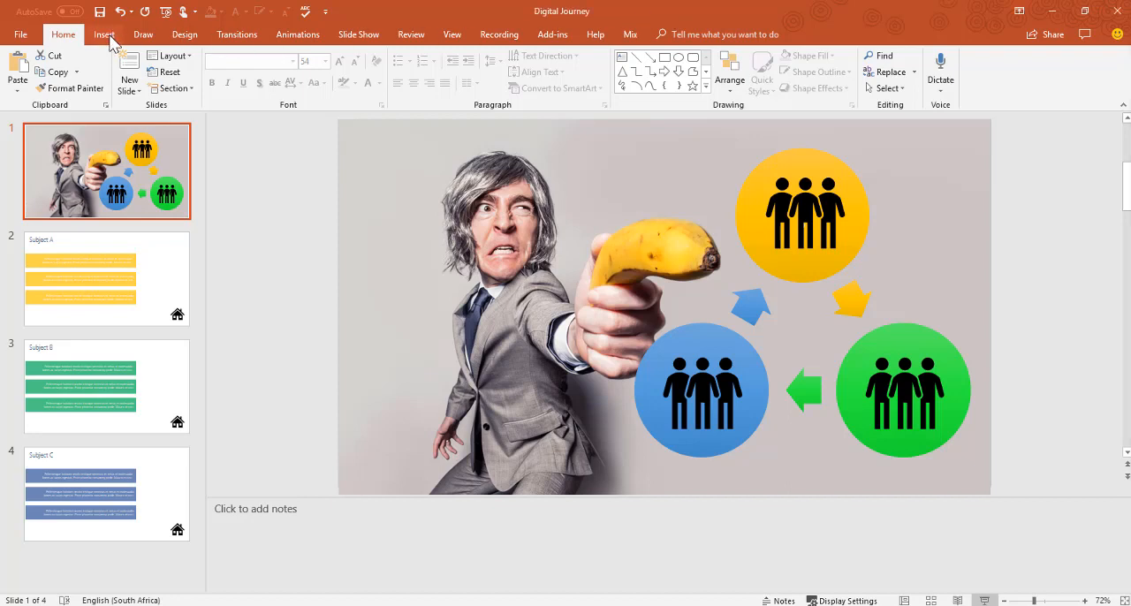
# Step: Switch the ribbon to the Insert tab
pyautogui.click(103, 34)
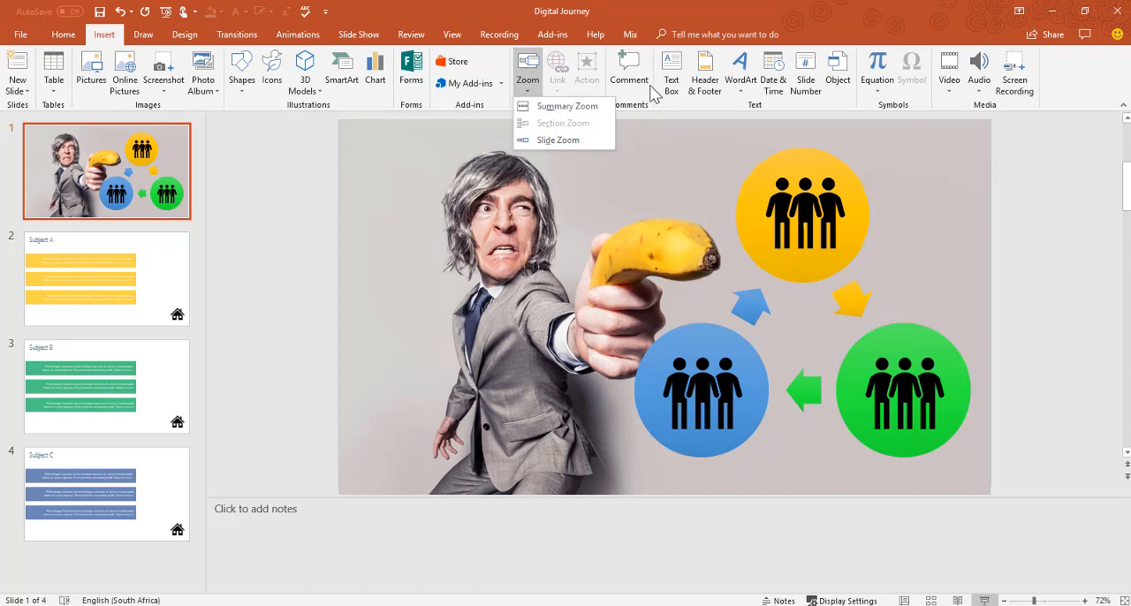
pyautogui.moveTo(714, 234)
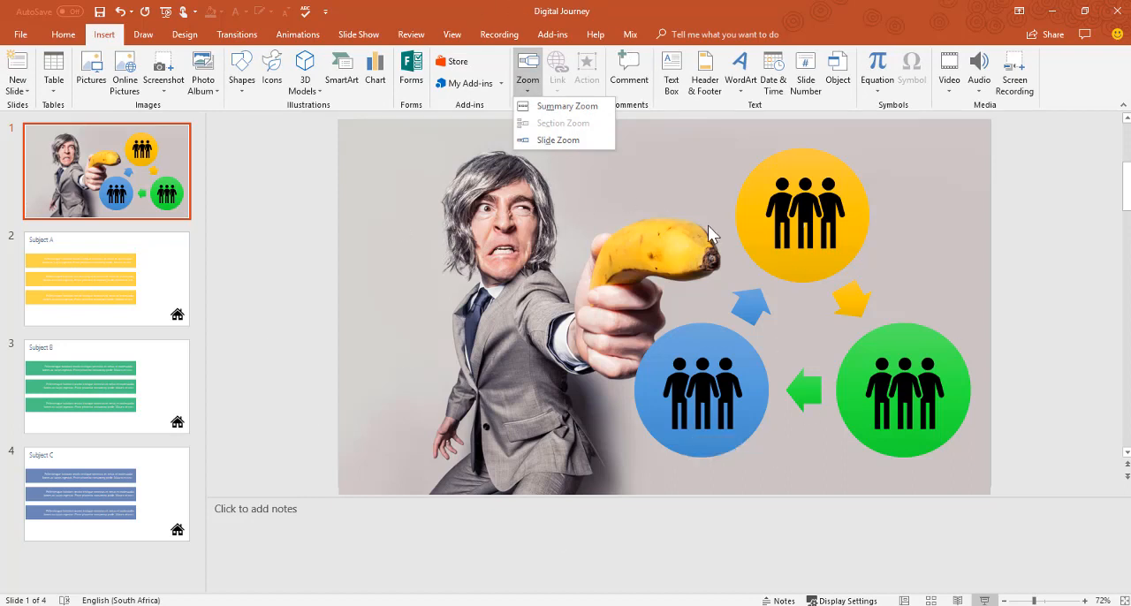
pyautogui.moveTo(344, 195)
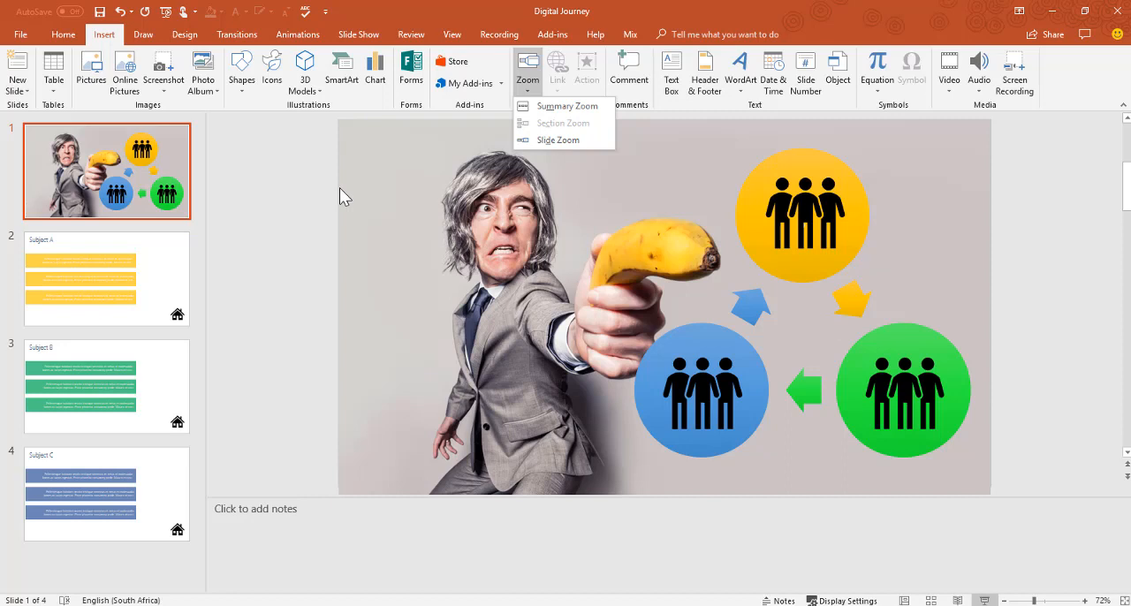
pyautogui.moveTo(342, 188)
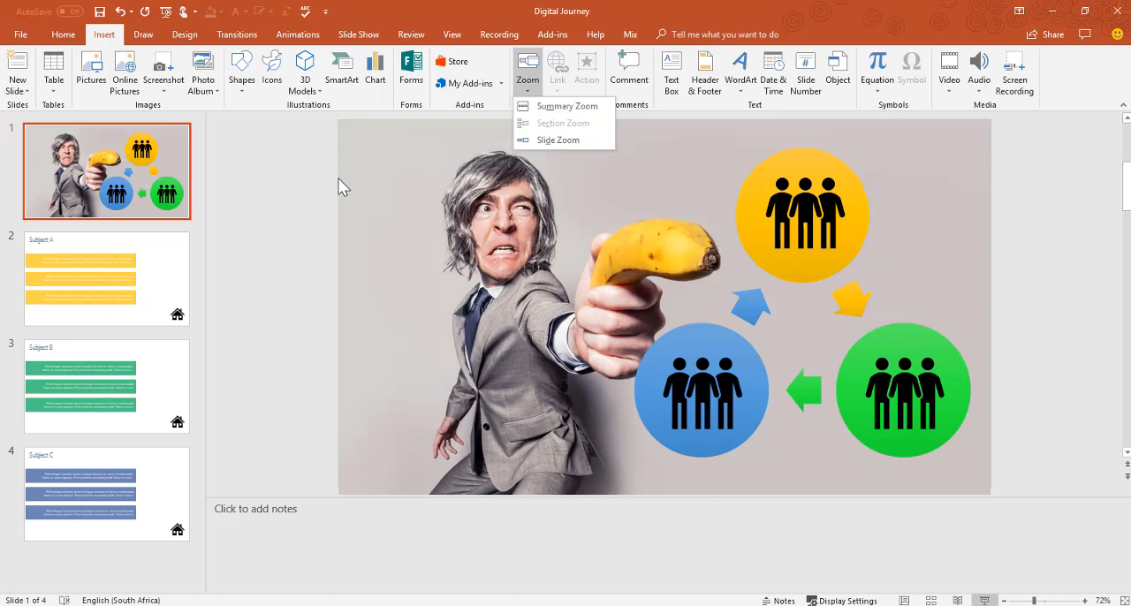
pyautogui.moveTo(516, 251)
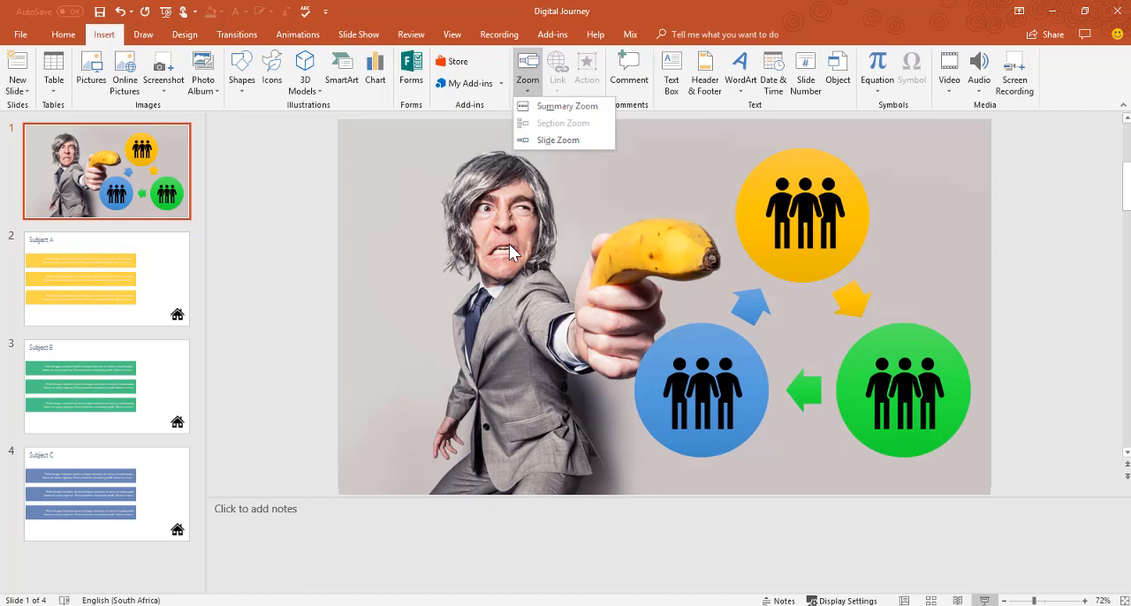